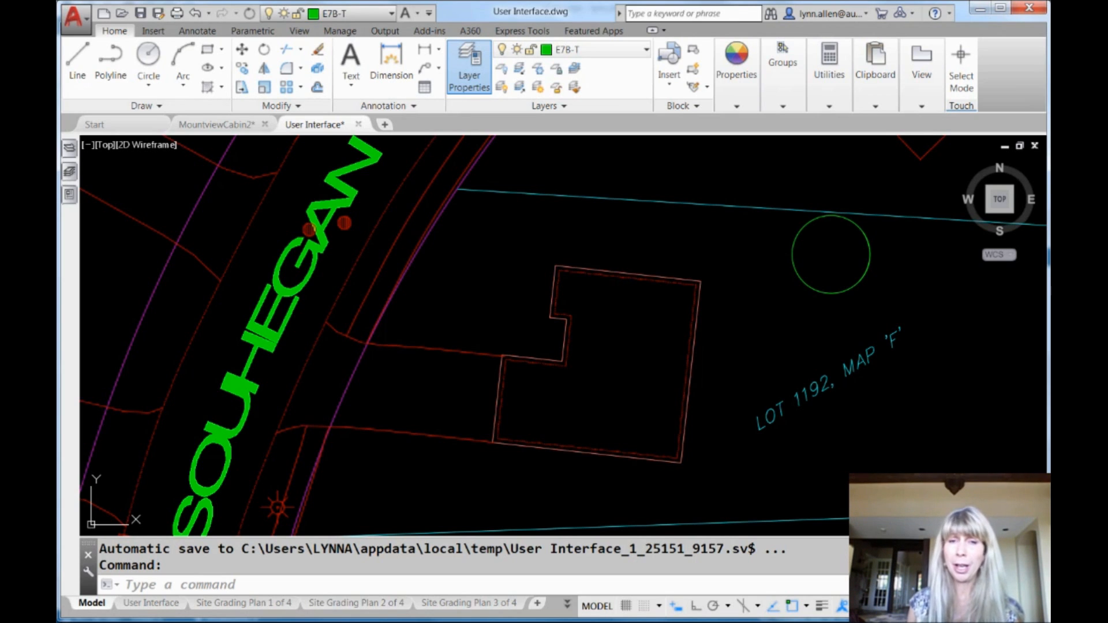
mouse_move(635, 279)
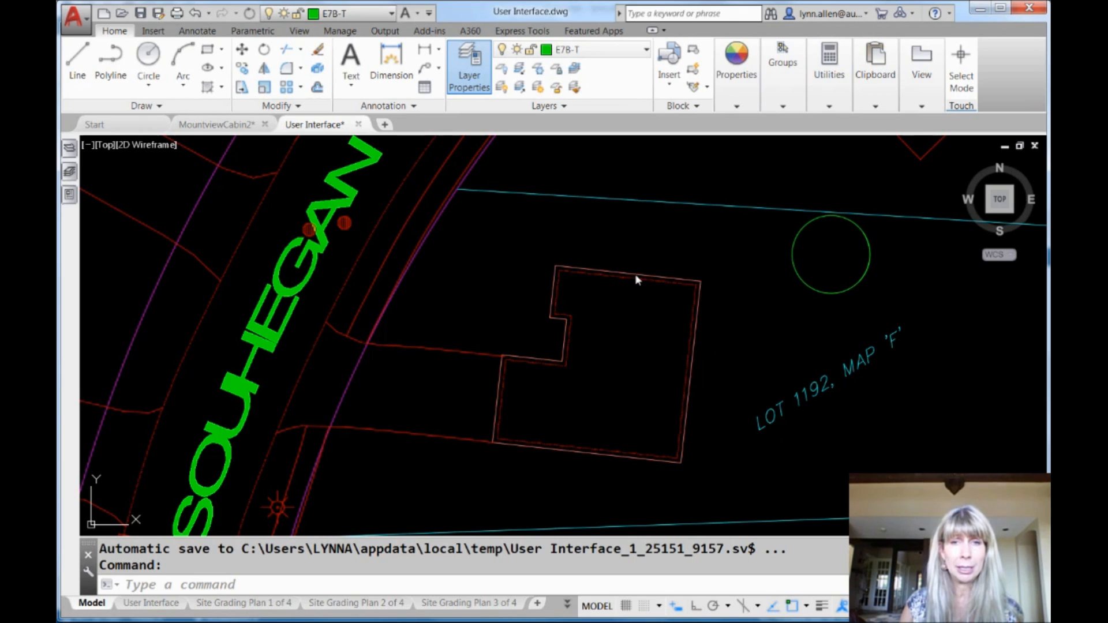
Step: Run PEDIT on the house outline polyline and step the vertex marker through three corners
click(641, 270)
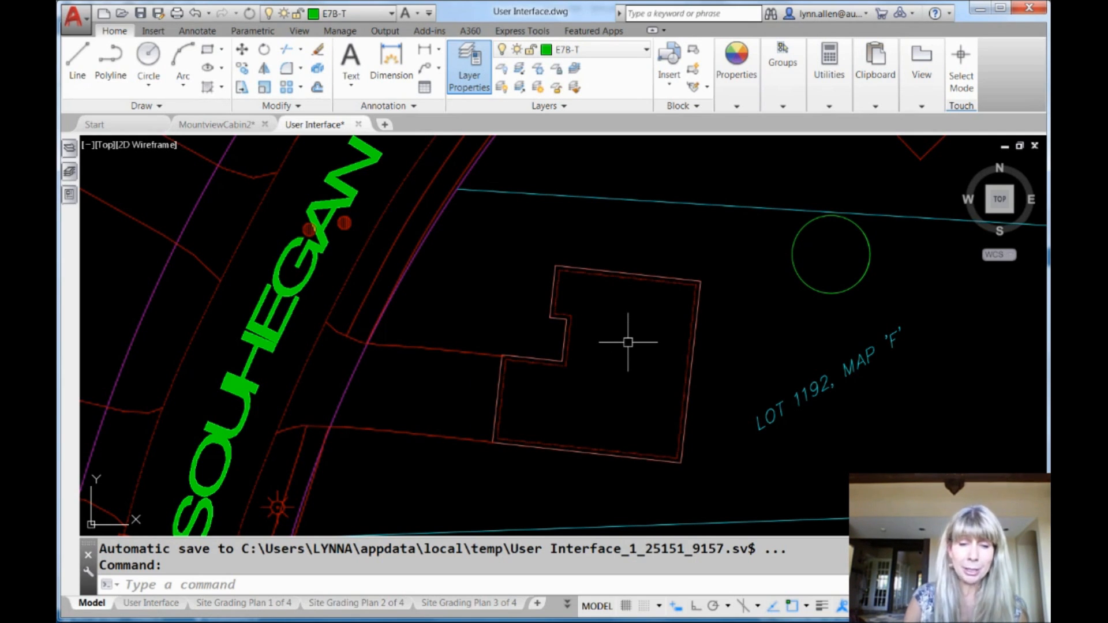
text(PEDIT Select polyline or [Multiple]:)
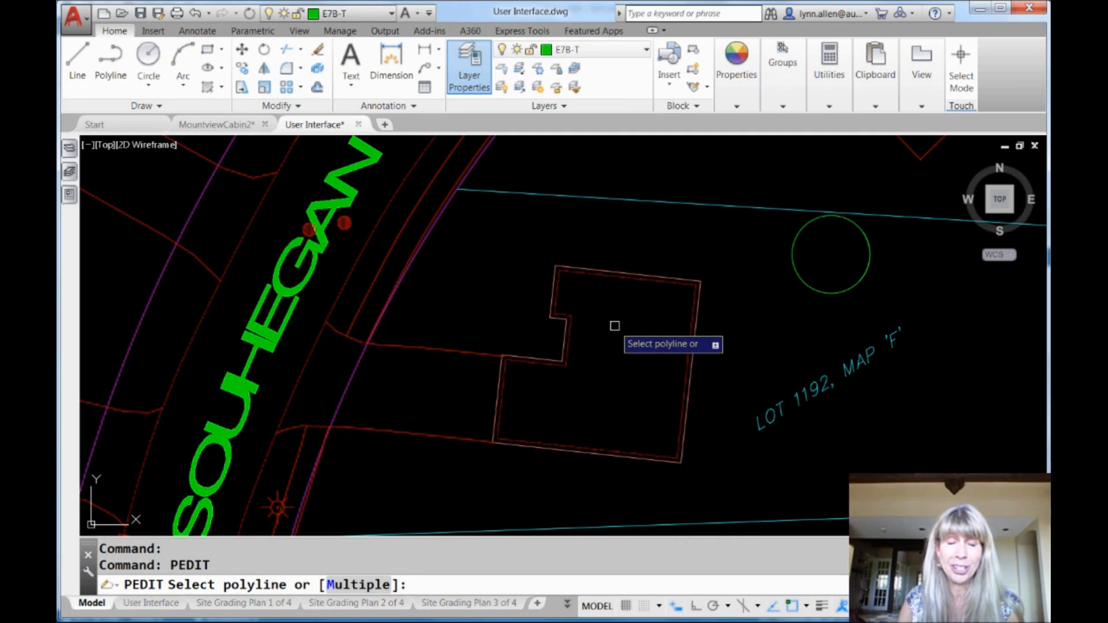
mouse_move(606, 295)
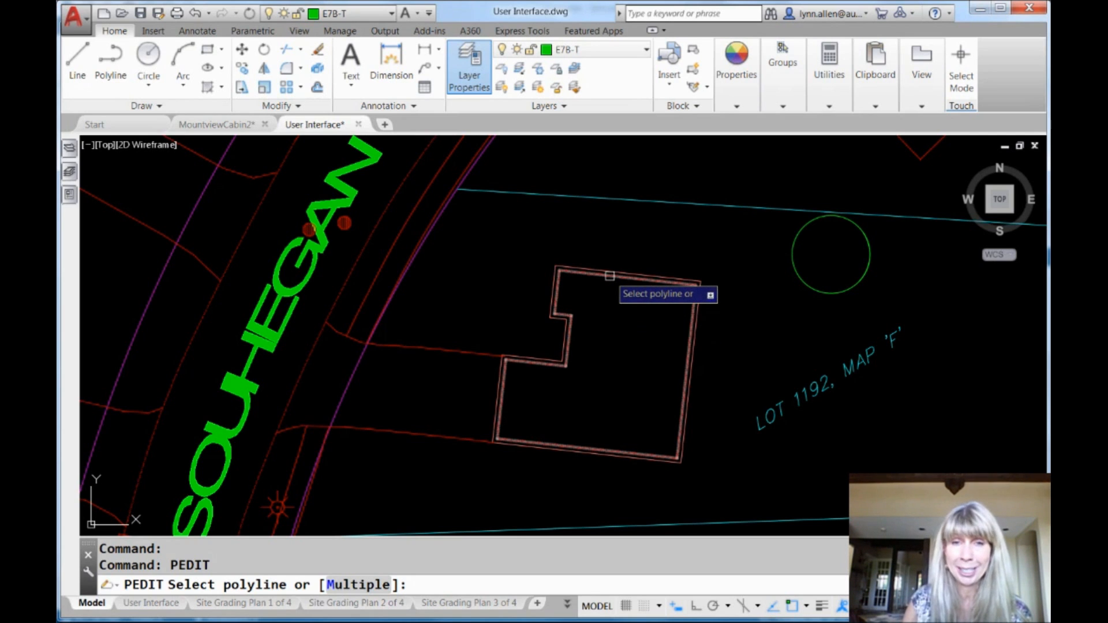
click(608, 276)
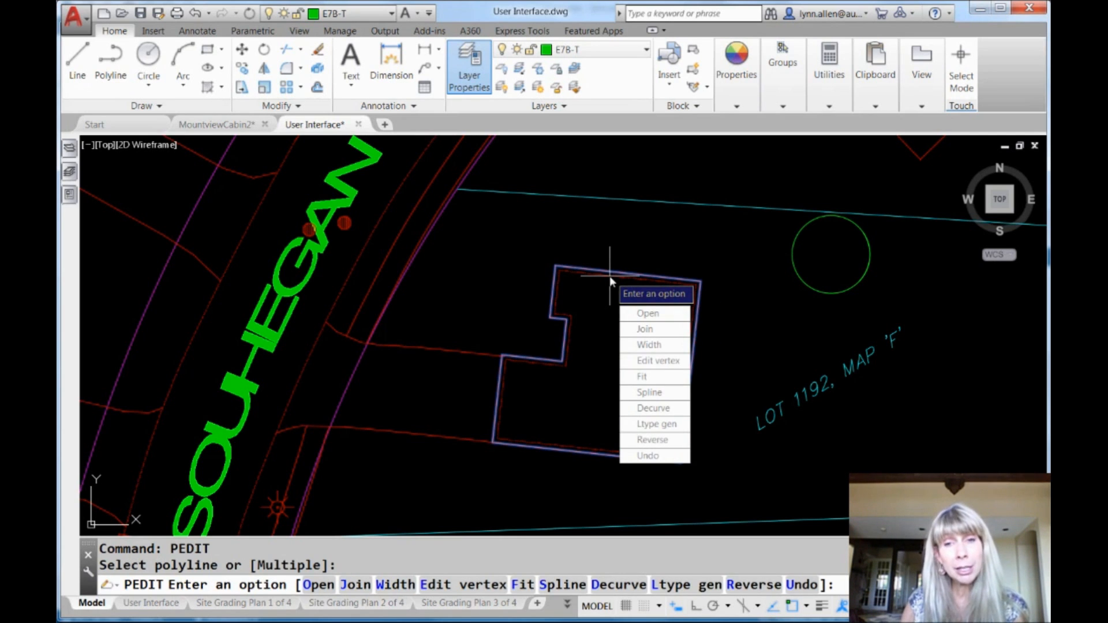
mouse_move(644, 329)
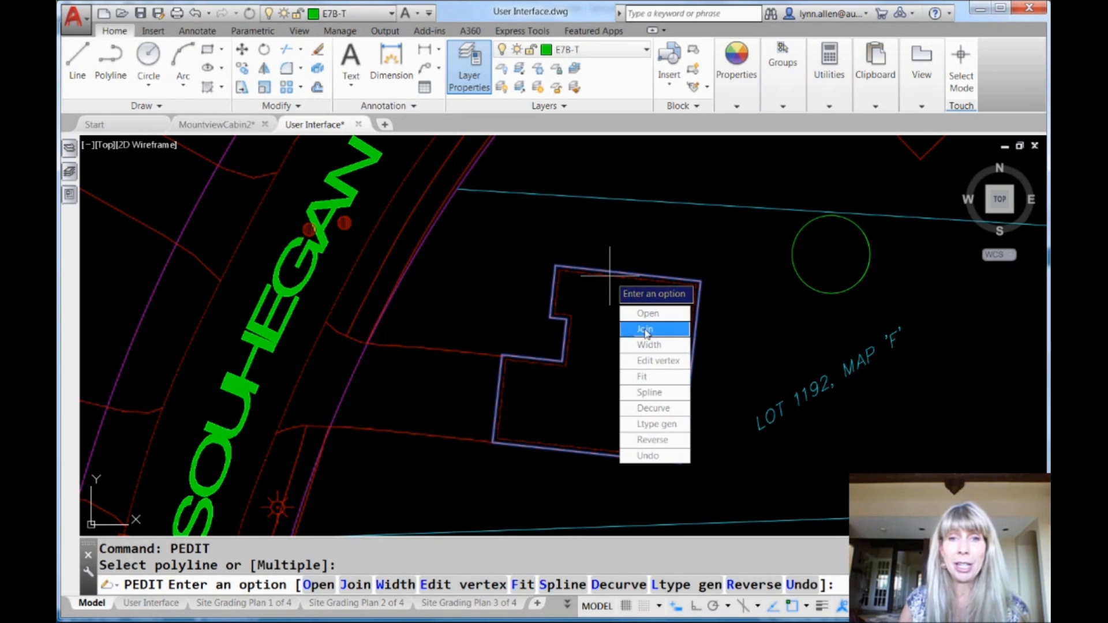
click(658, 360)
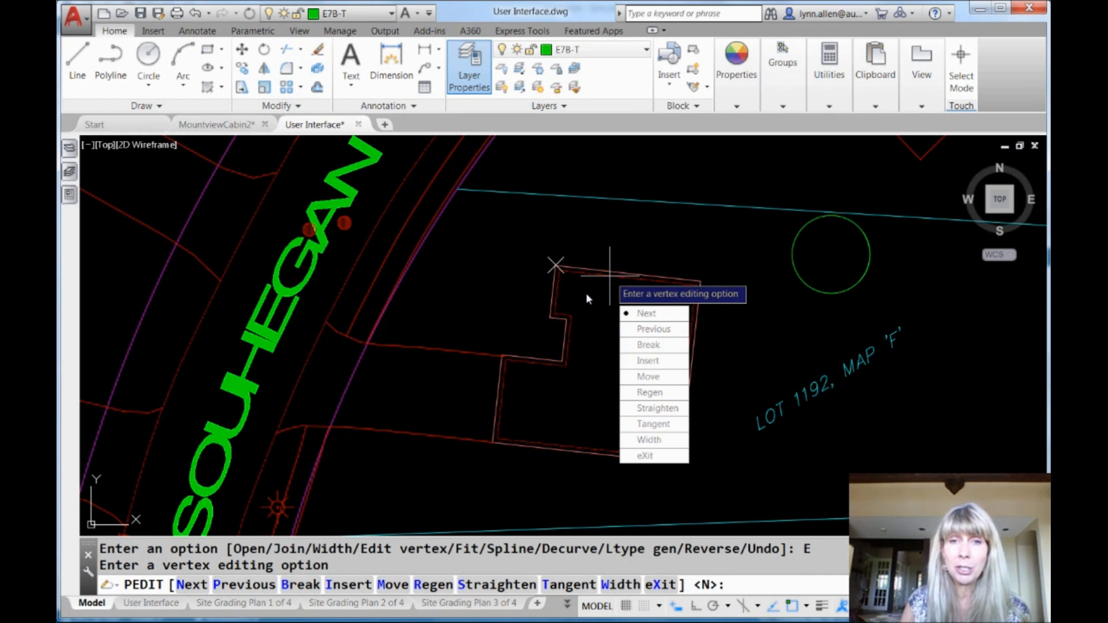
mouse_move(645, 313)
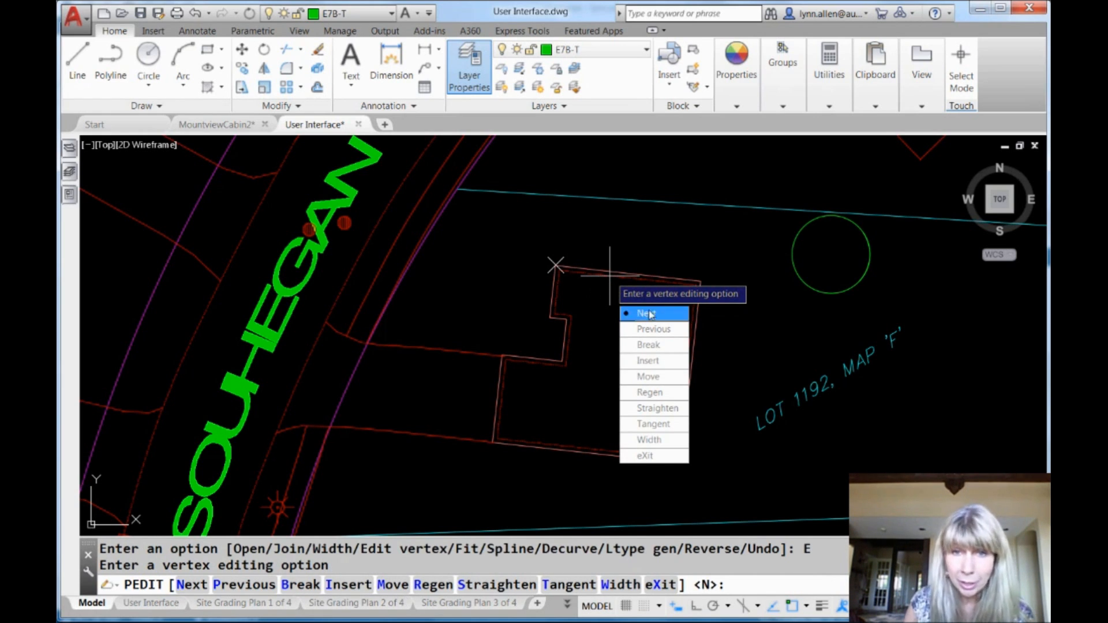
click(646, 312)
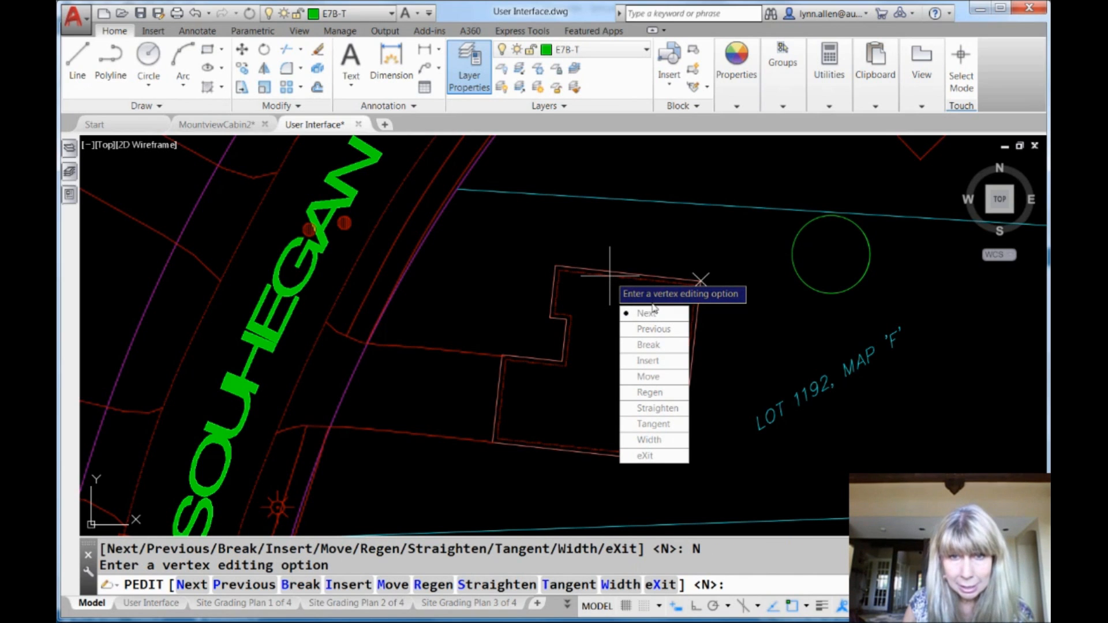
click(643, 313)
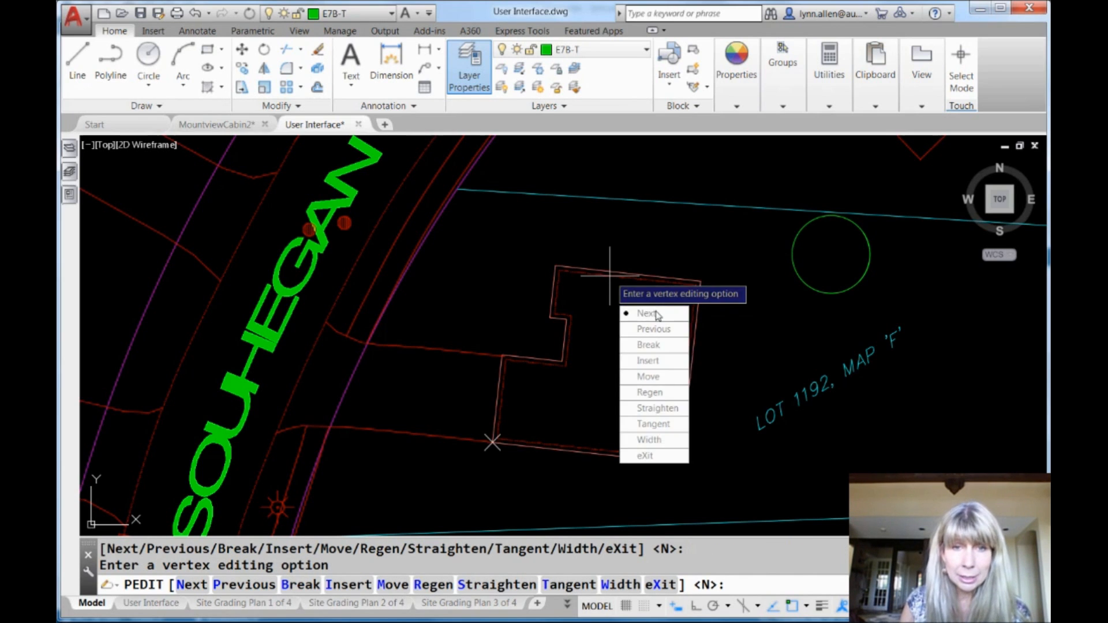
click(645, 313)
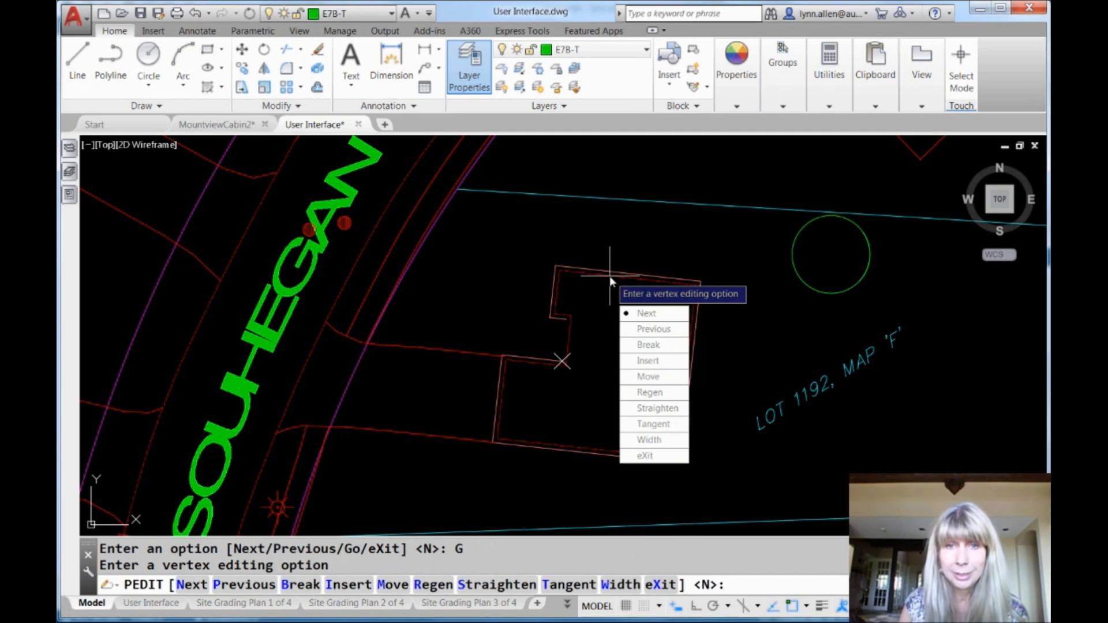
mouse_move(581, 292)
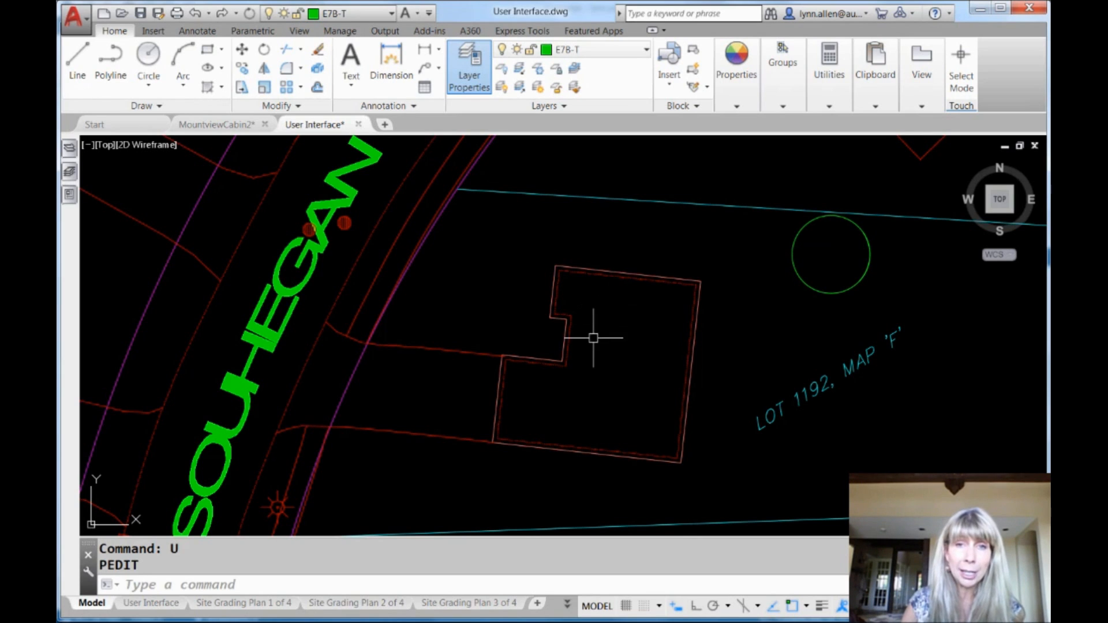
mouse_move(570, 341)
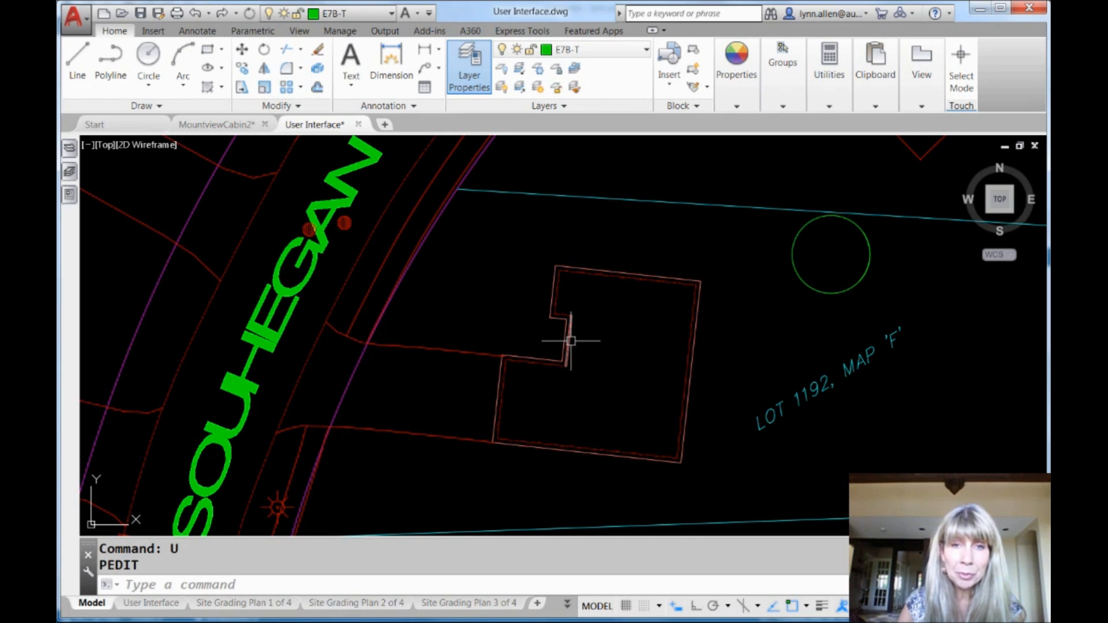
Step: Erase the short line at the outline's notch and cancel the pending command
click(569, 341)
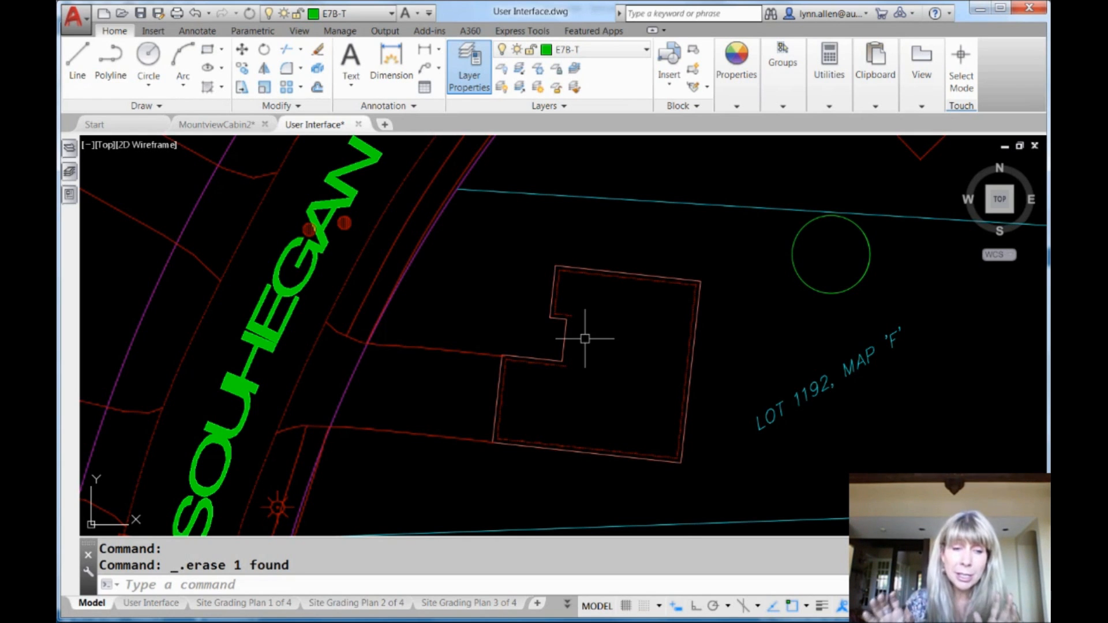
key(Escape)
text(LEGACYCTRLPICK)
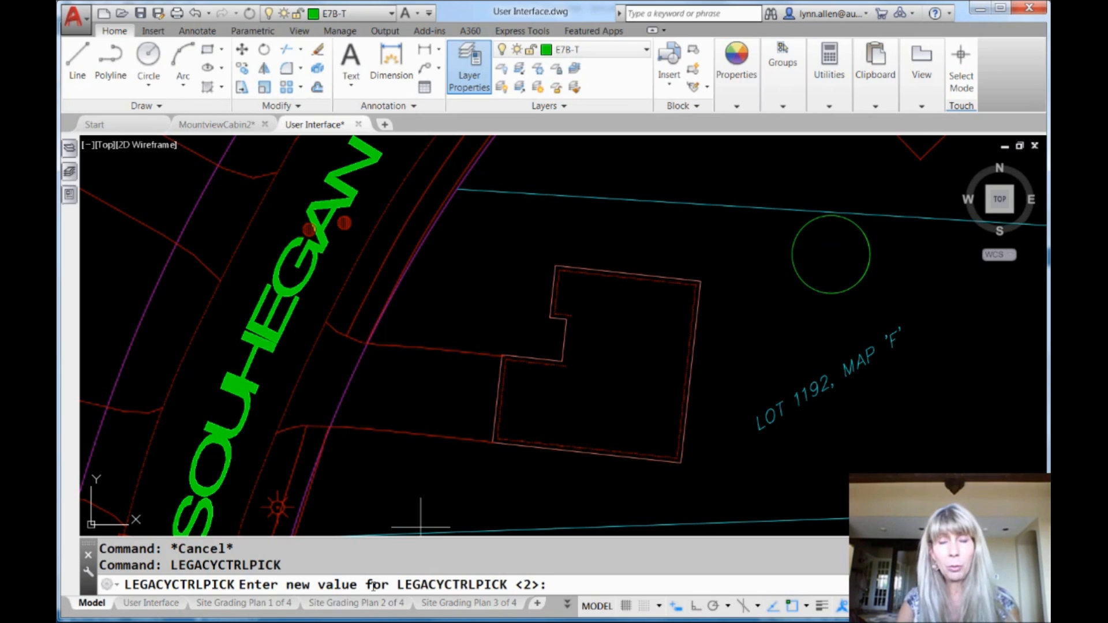
Step: Enter 1 as the LEGACYCTRLPICK value
text(1)
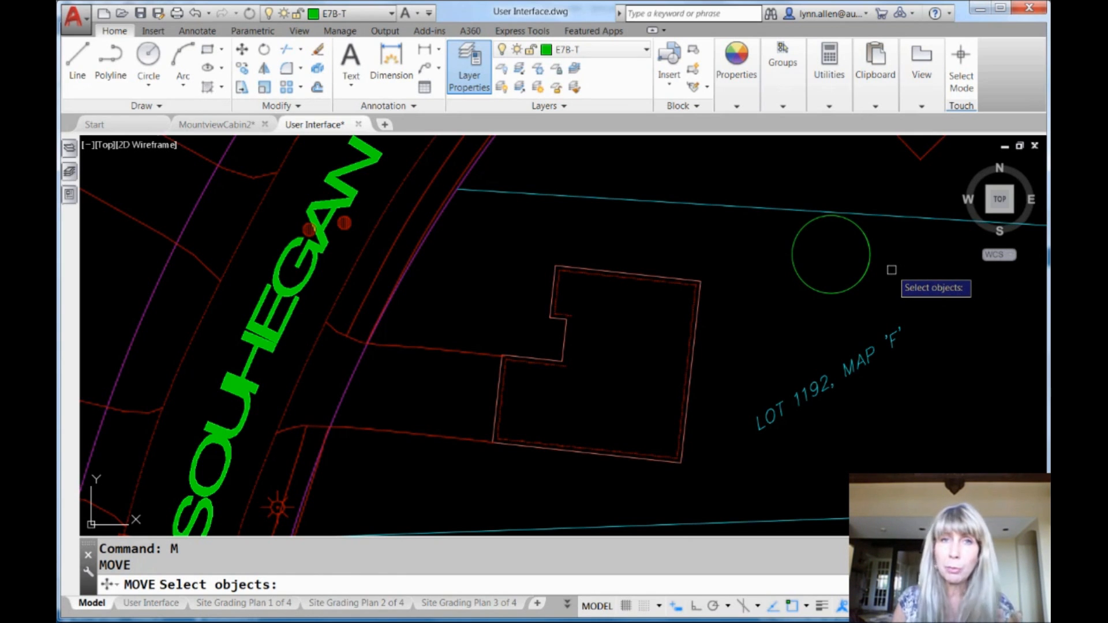
mouse_move(889, 263)
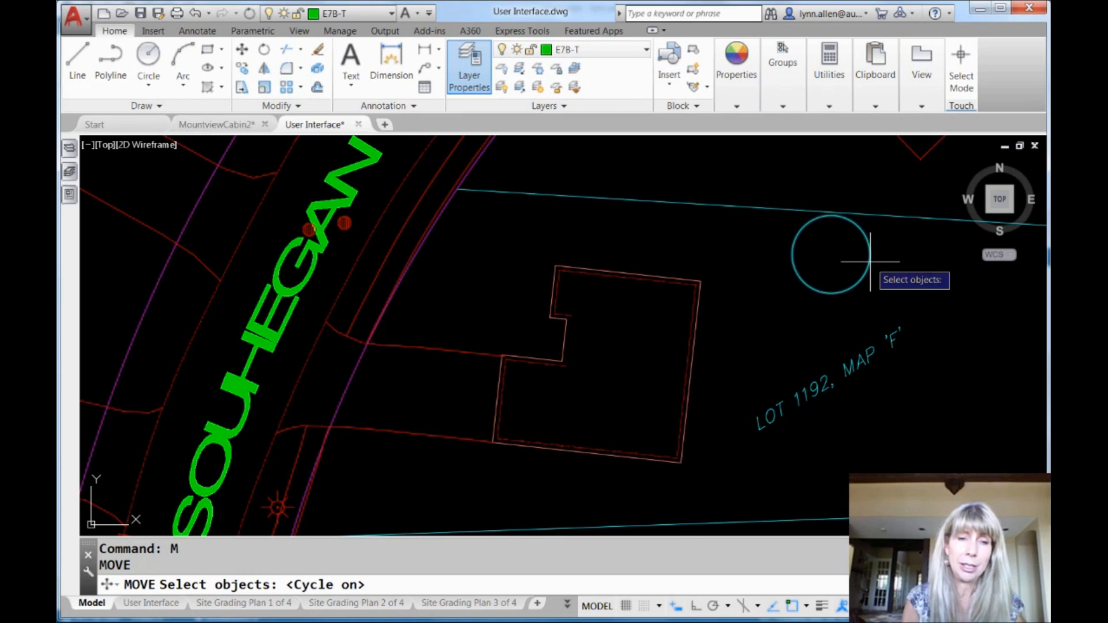
Step: Cancel the Move after trying selection cycling on the circle
key(Escape)
text(LEGACYCTRLPICK)
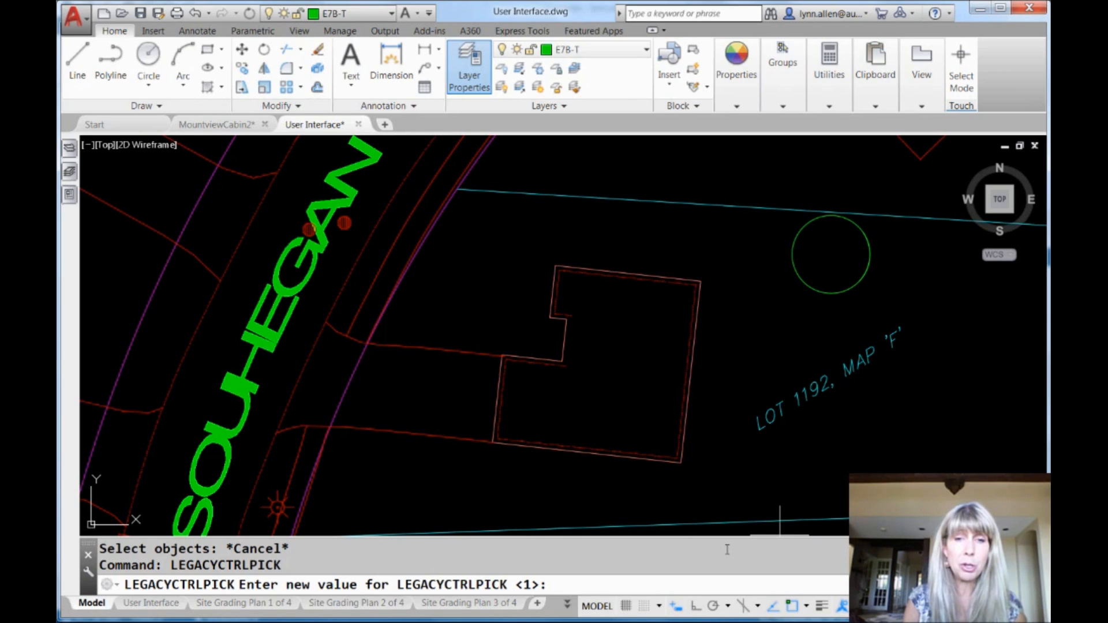
Step: Enter 2 for LEGACYCTRLPICK and pick only the outline's top edge
text(2)
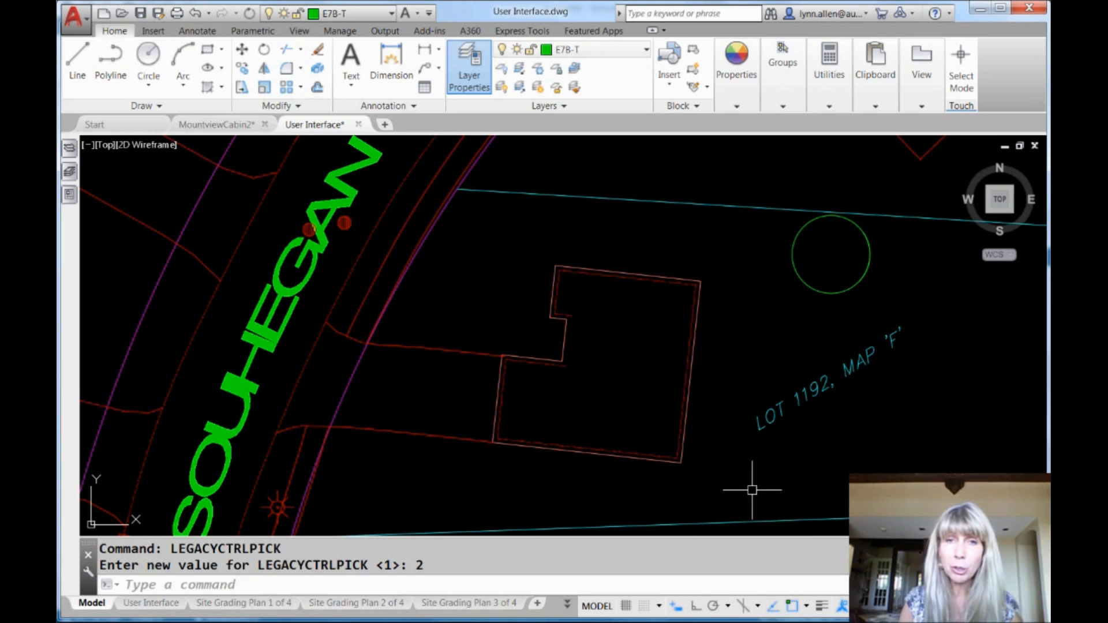
mouse_move(637, 271)
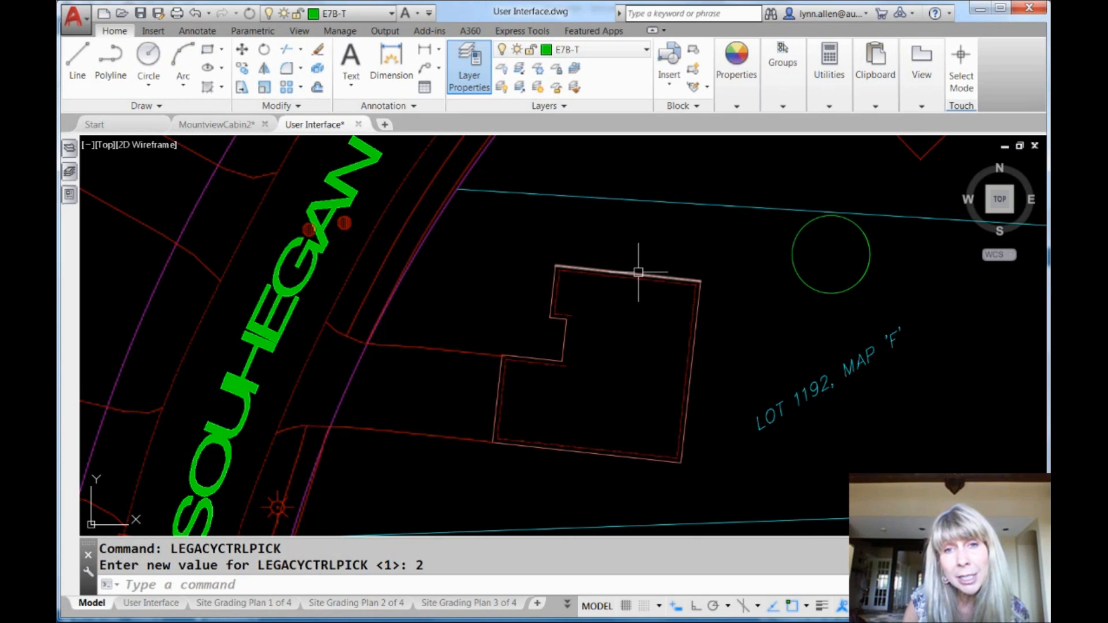
click(629, 272)
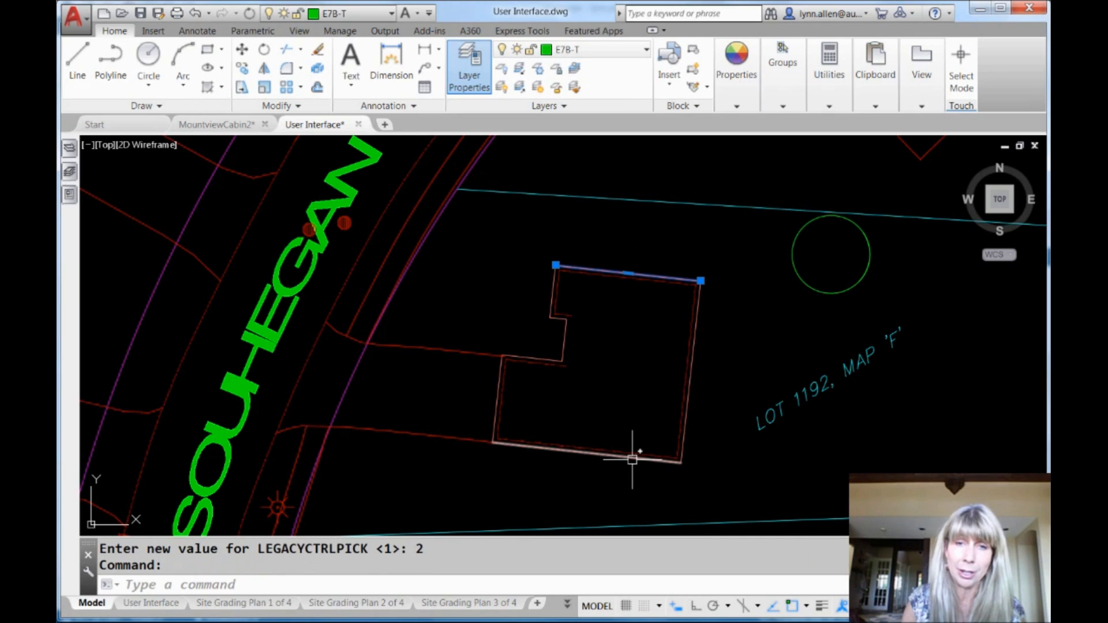